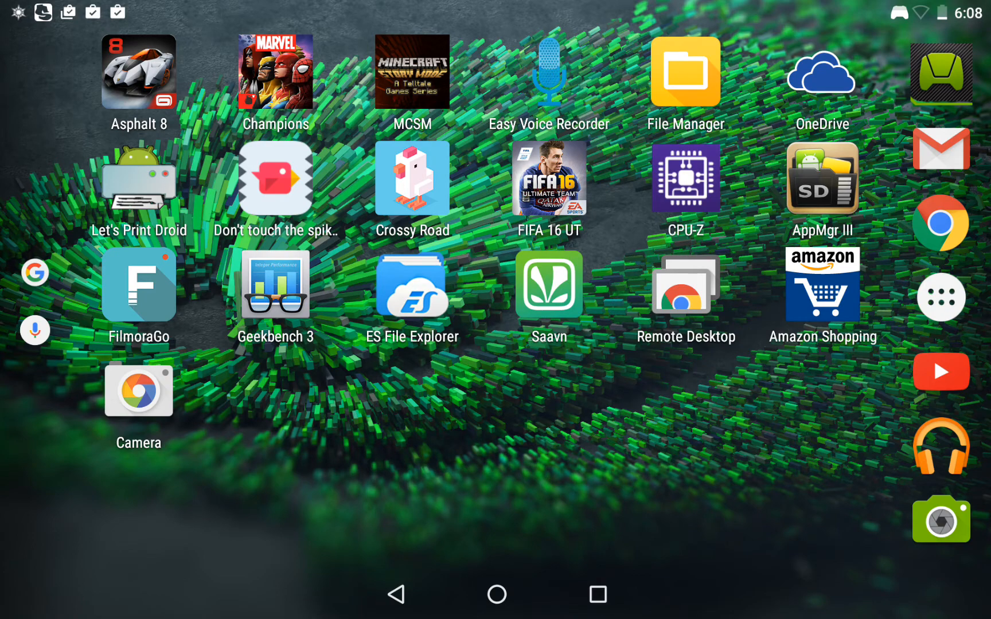
# Open the vertical app drawer and scroll down through the installed apps.
pyautogui.click(941, 297)
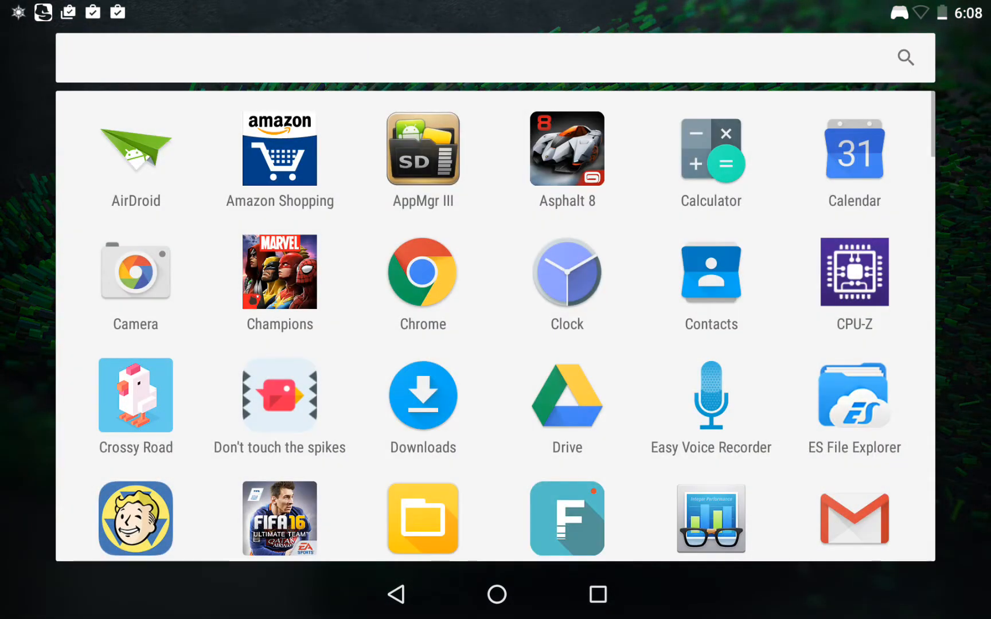
pyautogui.scroll(-3)
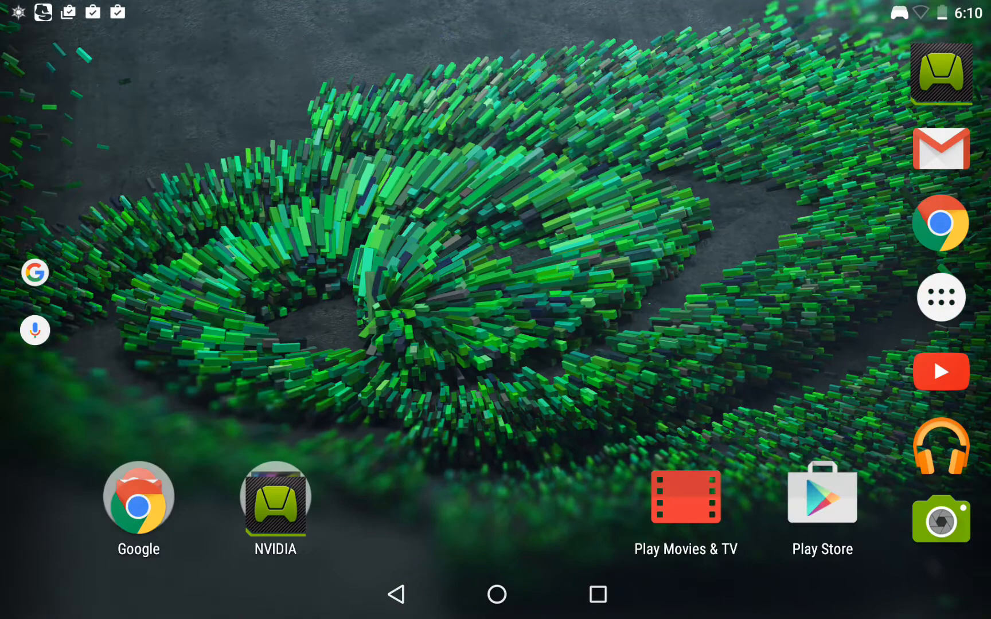
# Open Settings from the app drawer and go to Storage & USB.
pyautogui.click(940, 297)
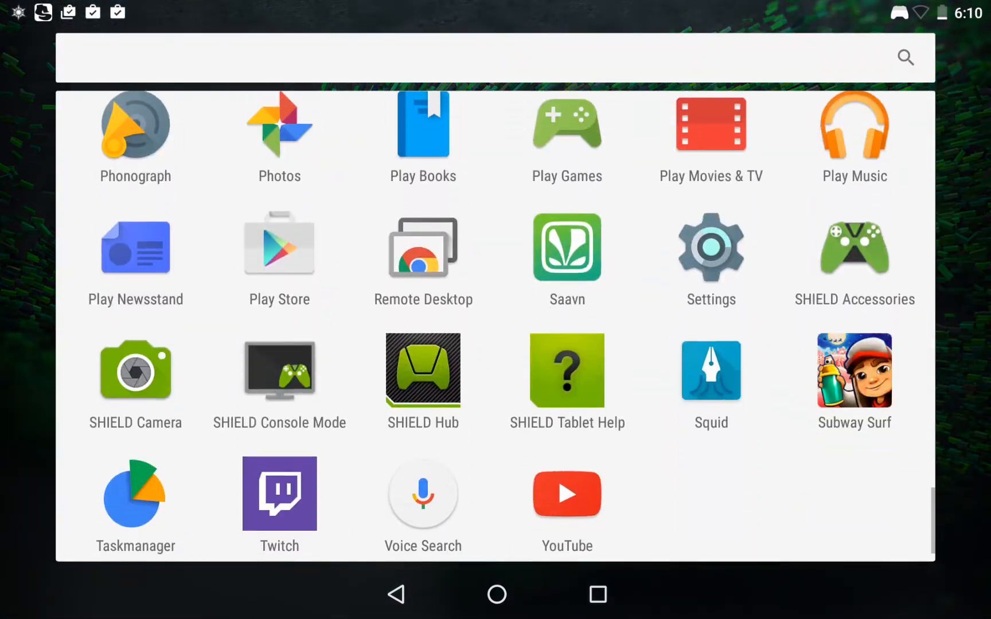
pyautogui.click(710, 247)
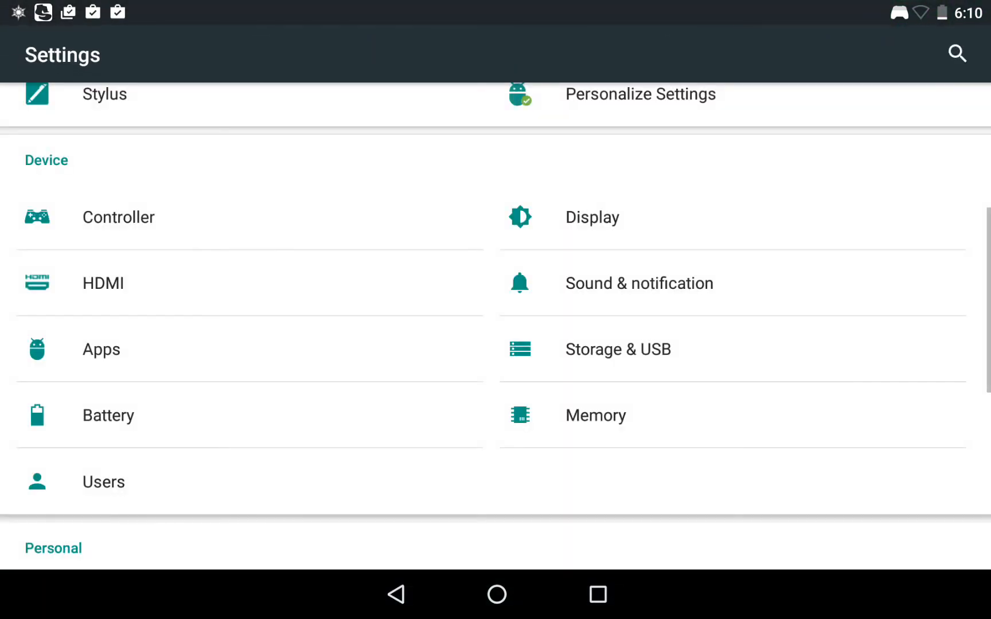
pyautogui.click(617, 348)
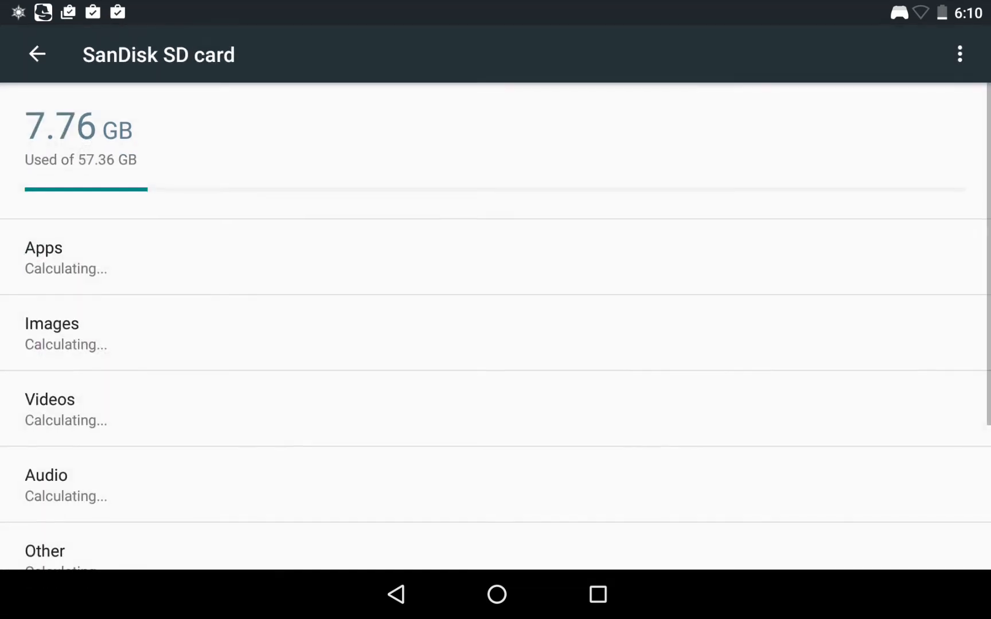
# Leave the SanDisk SD card storage page and return to the home screen.
pyautogui.click(37, 54)
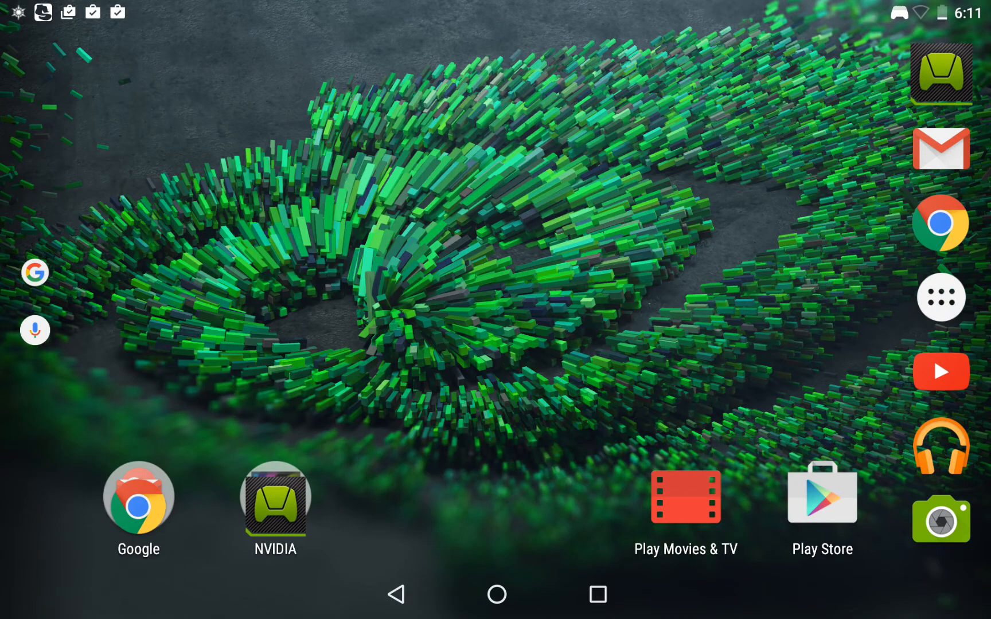
# Open SHIELD Accessories from the NVIDIA folder and dismiss controller 1's details without forgetting it.
pyautogui.click(274, 497)
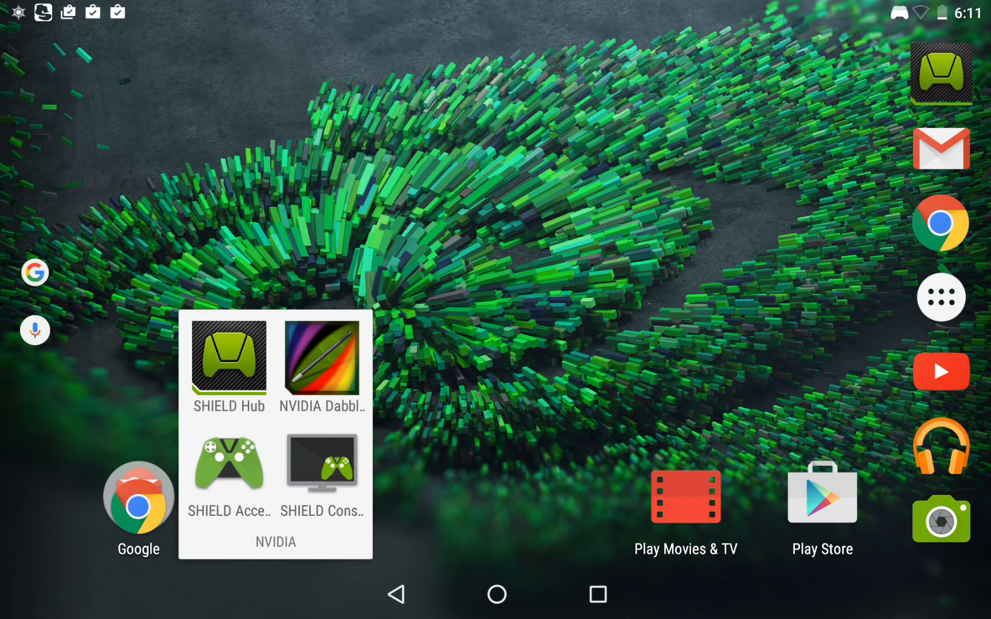
pyautogui.click(229, 465)
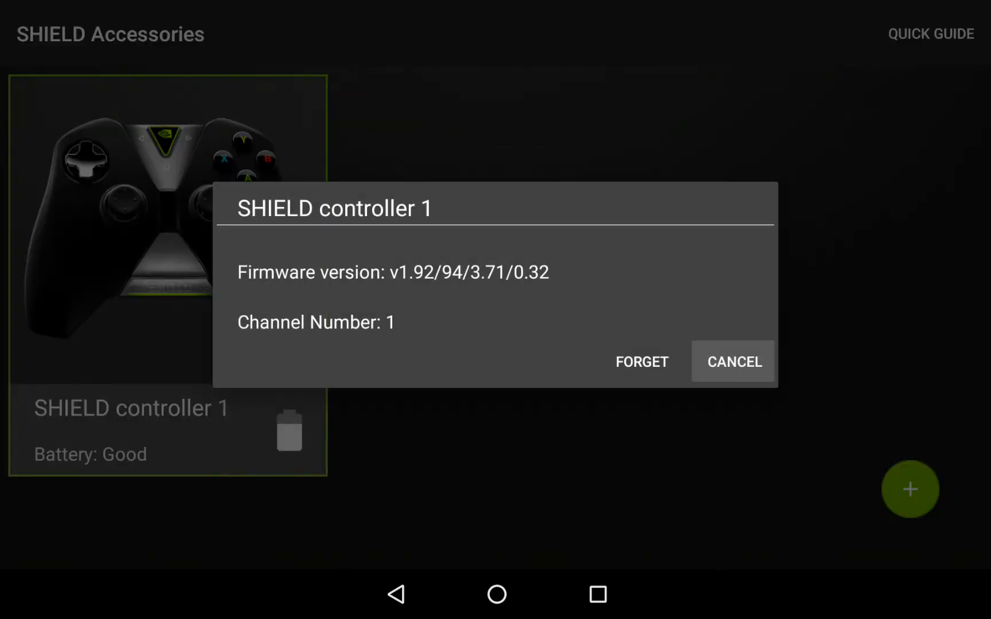
pyautogui.click(733, 361)
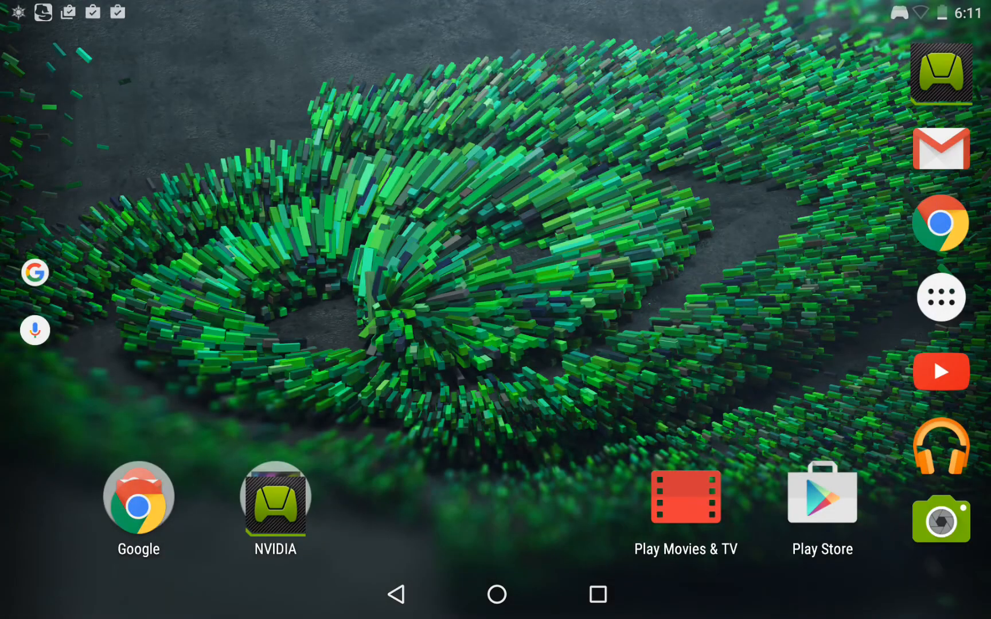
# Open the app drawer and scroll past Crossy Road to Gmail, Google, Hangouts and Keep.
pyautogui.click(940, 296)
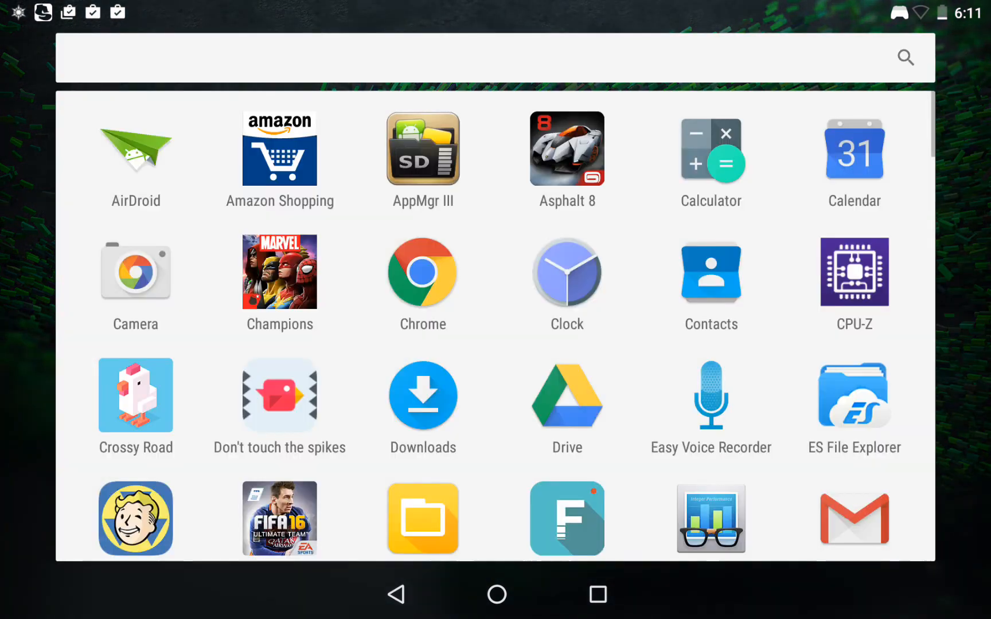
pyautogui.scroll(-3)
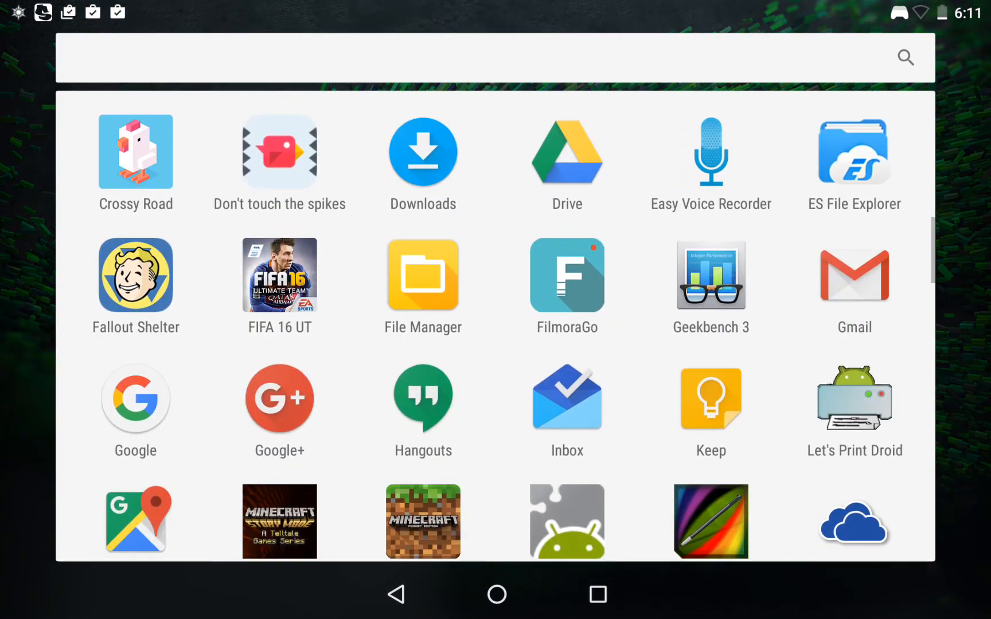